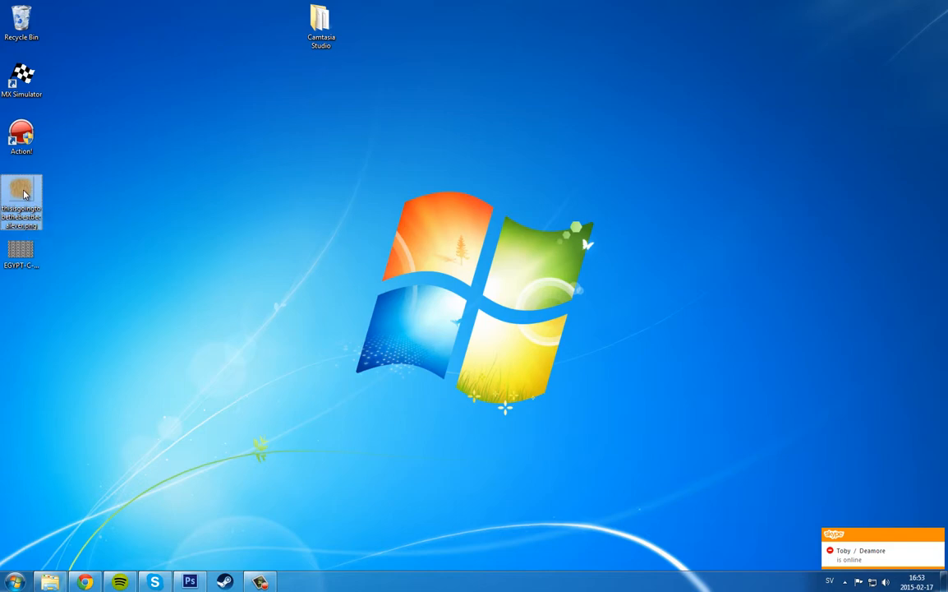
Preview the sandy splatter texture PNG from the desktop in Windows Photo Viewer
double_click(20, 197)
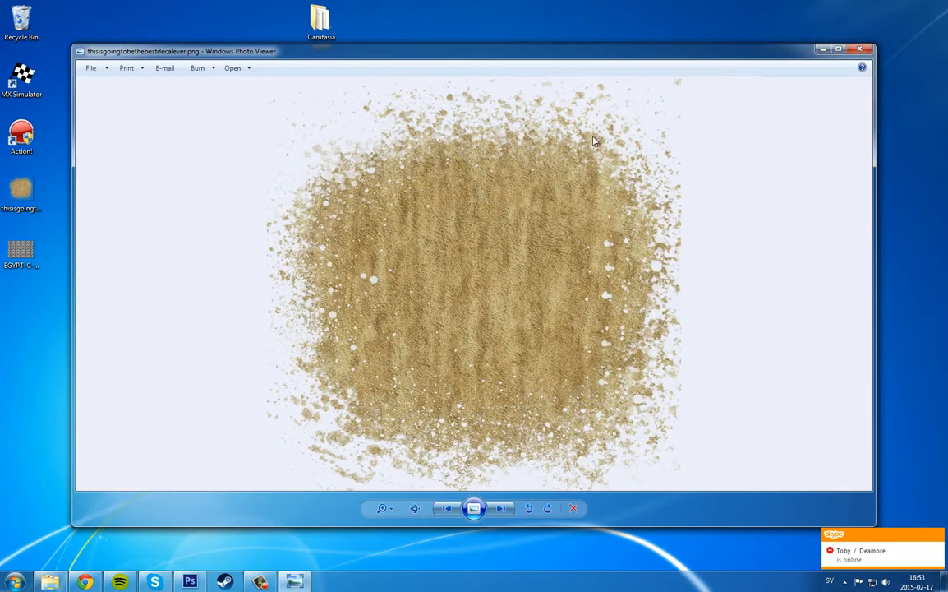
mouse_move(297, 193)
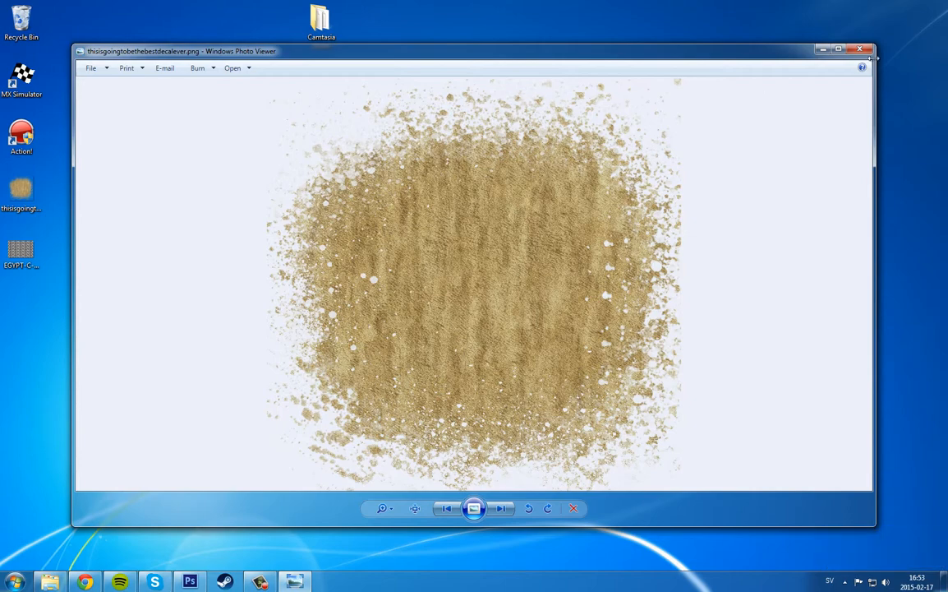
left_click(860, 49)
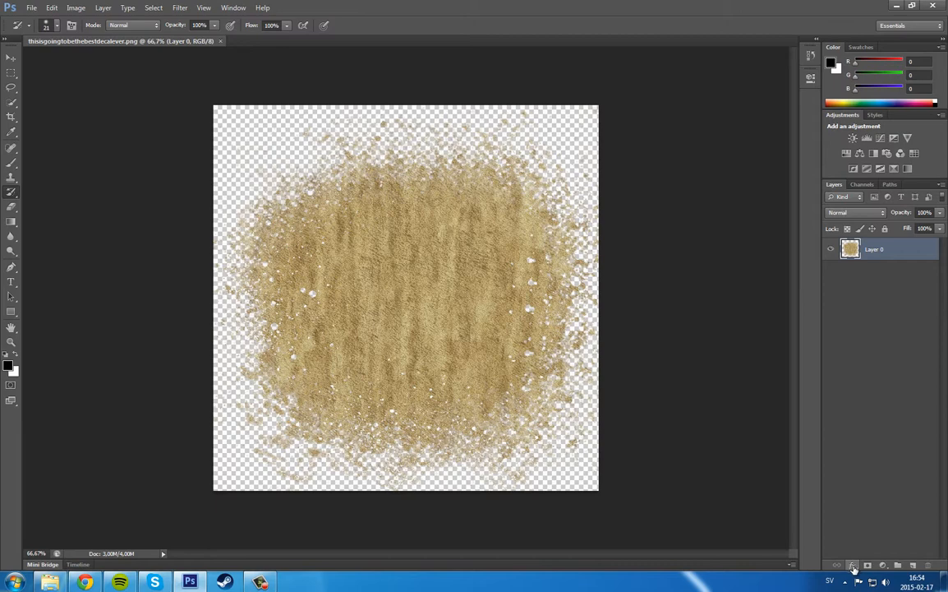
mouse_move(868, 552)
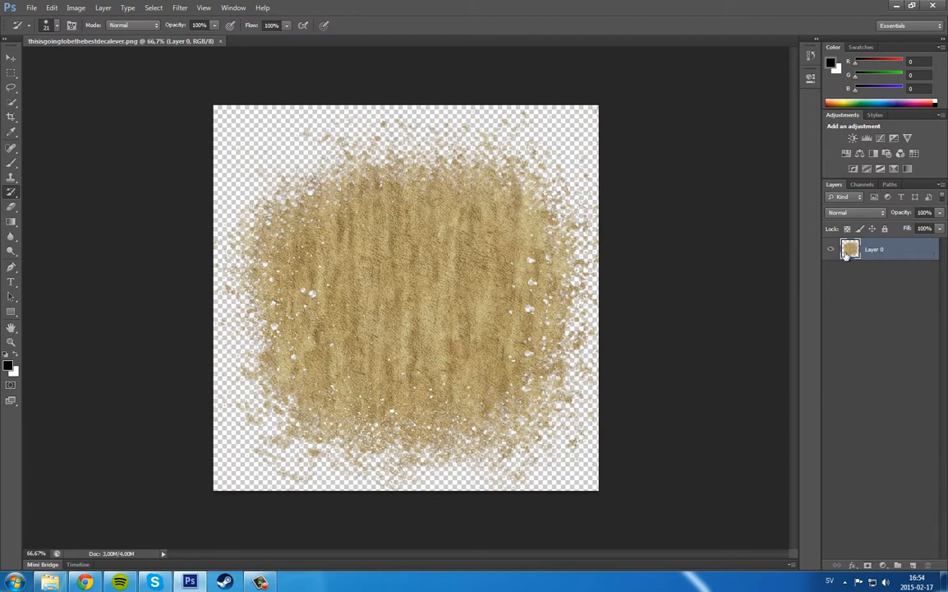
double_click(874, 250)
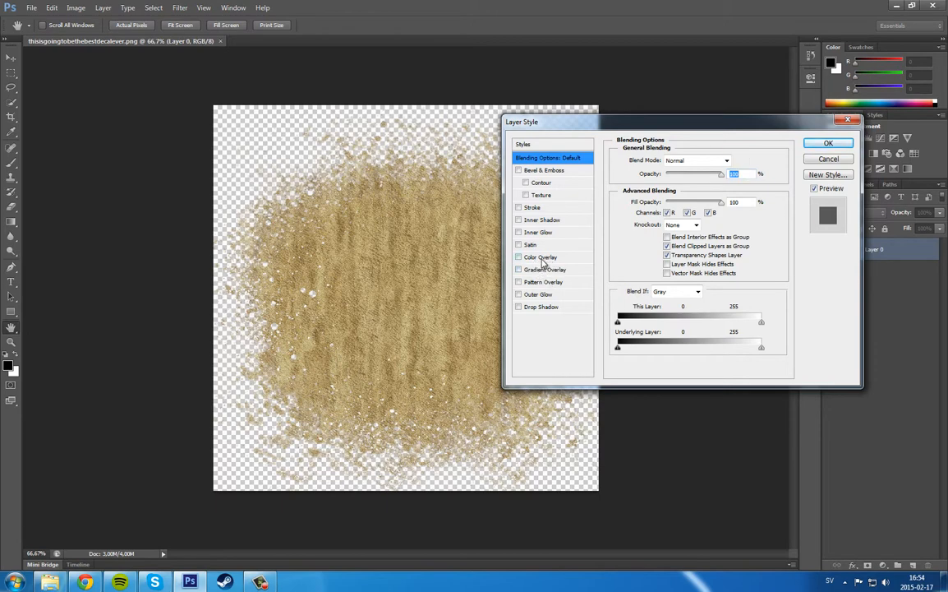
left_click(540, 256)
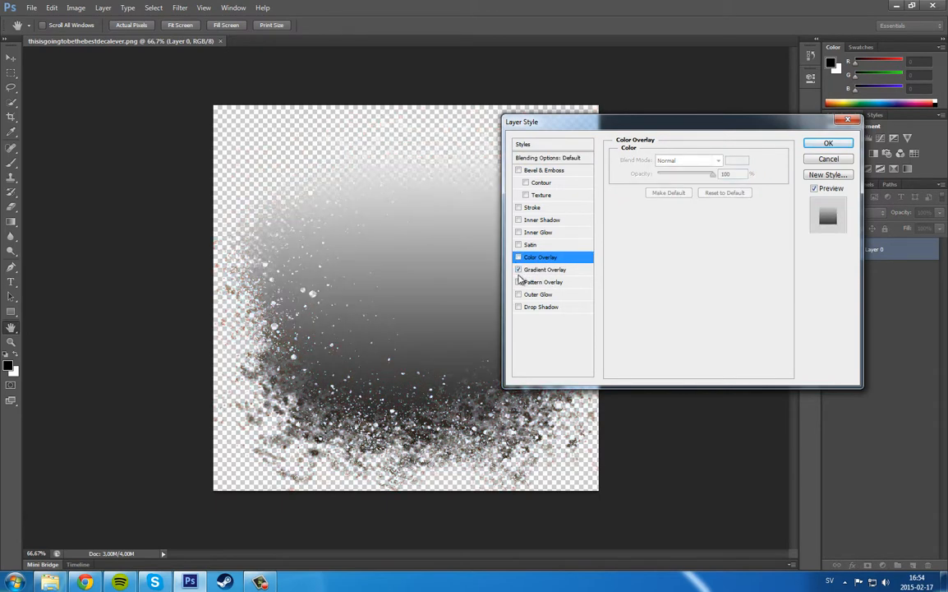
left_click(519, 283)
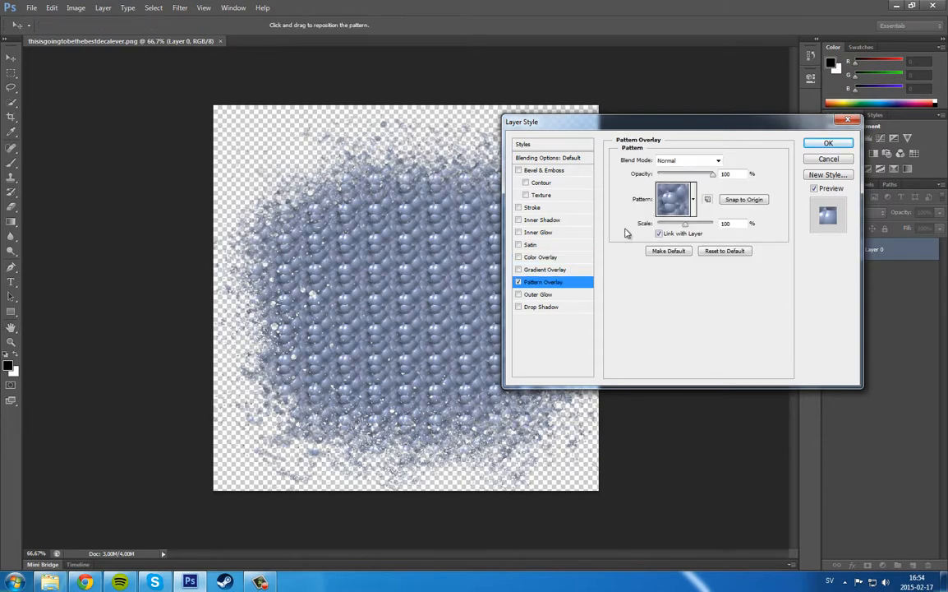
left_click(692, 199)
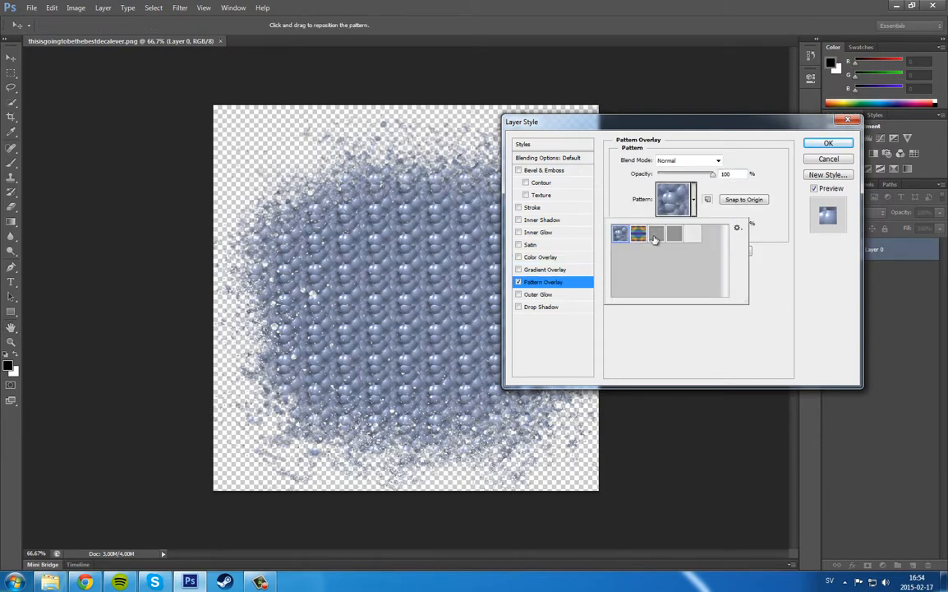
left_click(621, 233)
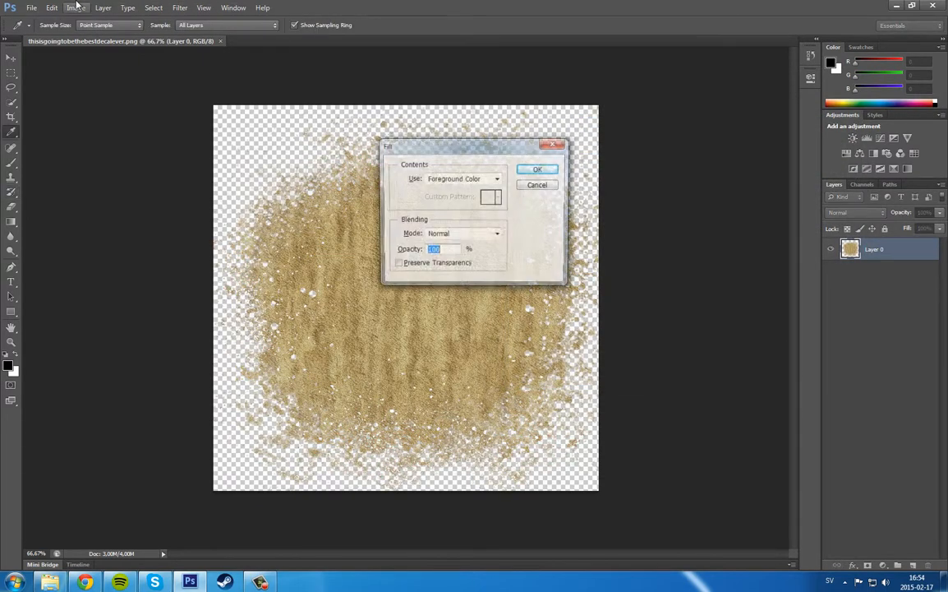
left_click(496, 177)
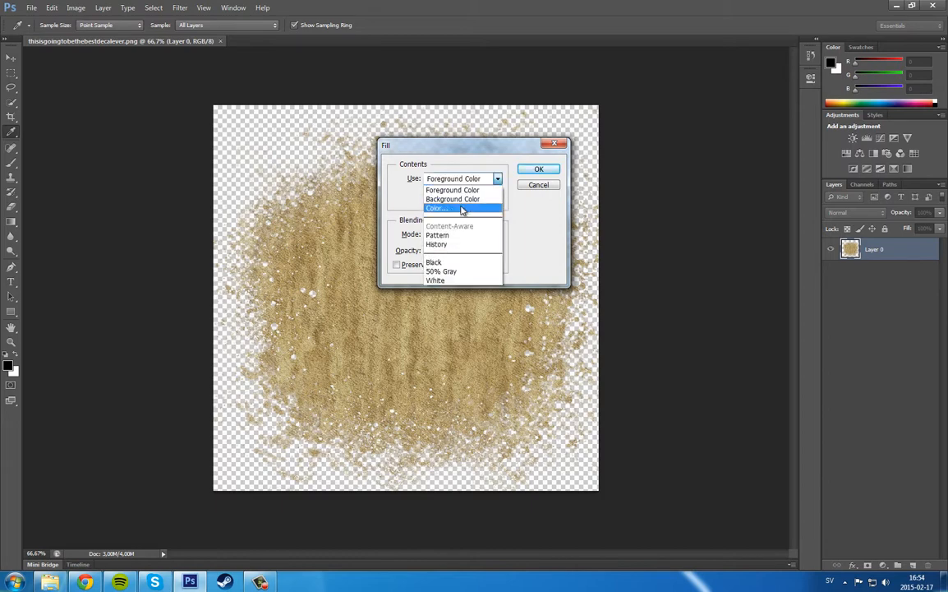
mouse_move(444, 263)
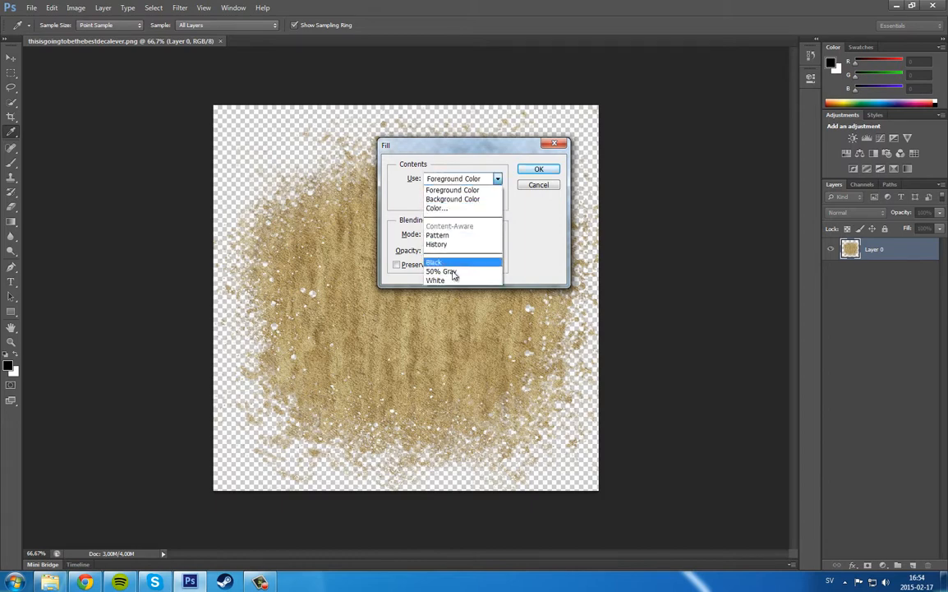
left_click(452, 191)
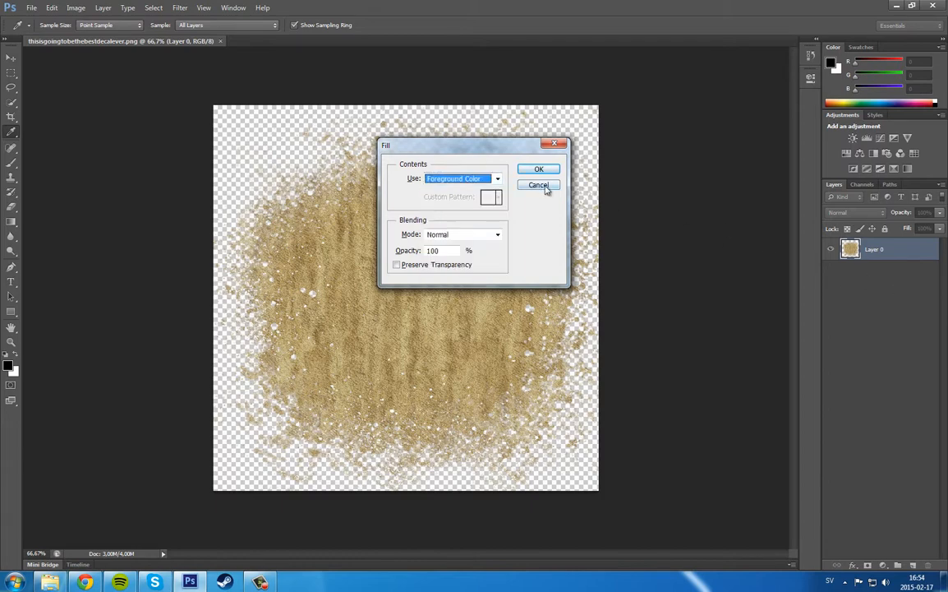
left_click(538, 184)
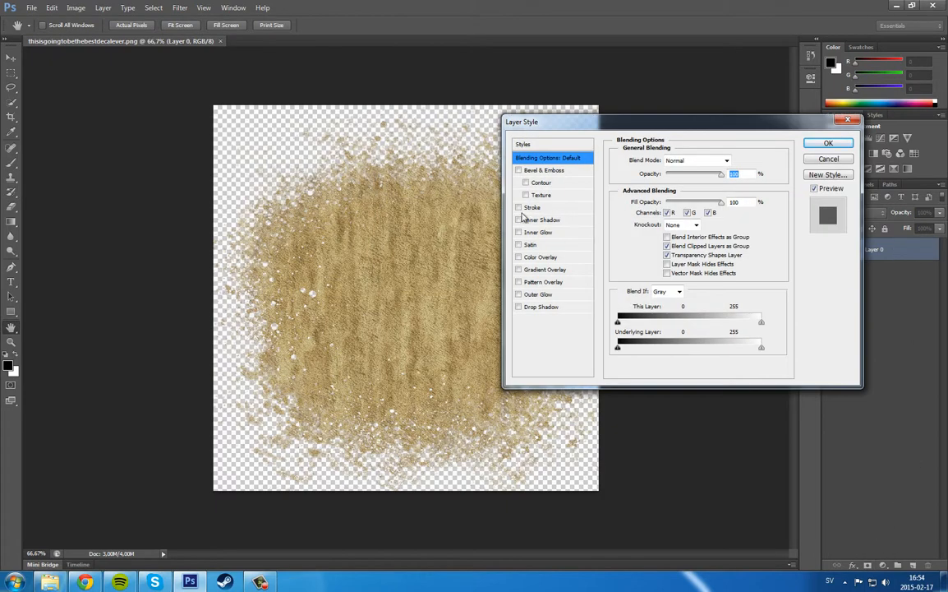
Preview the stock blue bubble Pattern Overlay on Layer 0, then leave the Layer Style dialog
left_click(544, 282)
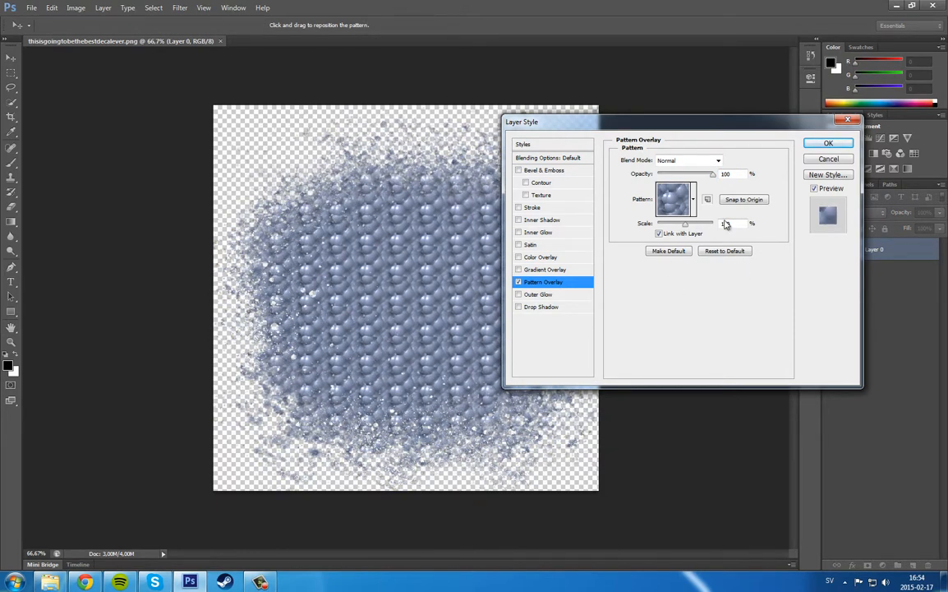
left_click(829, 141)
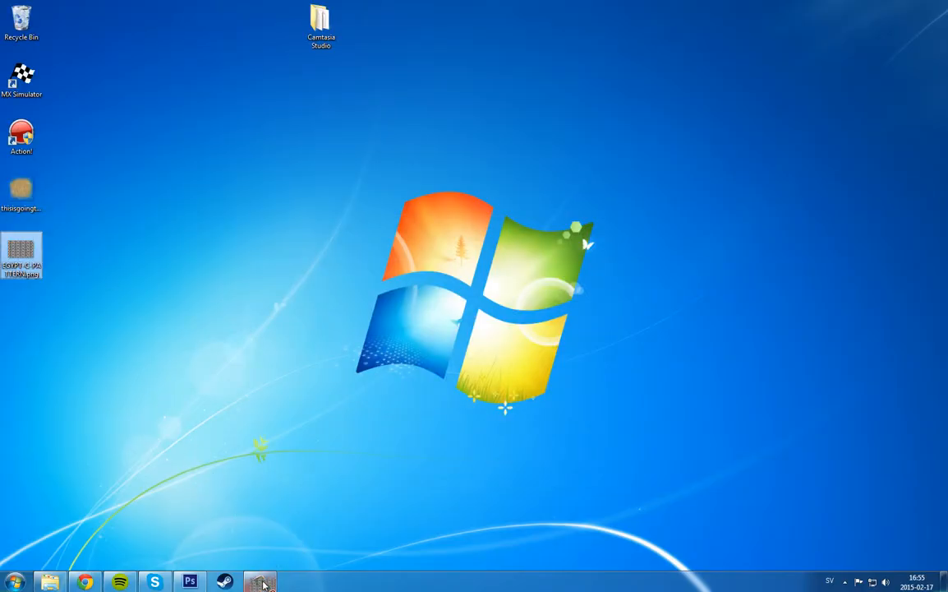
Load the EGYPT black-and-white geometric pattern file from the desktop into Photoshop
left_click(258, 582)
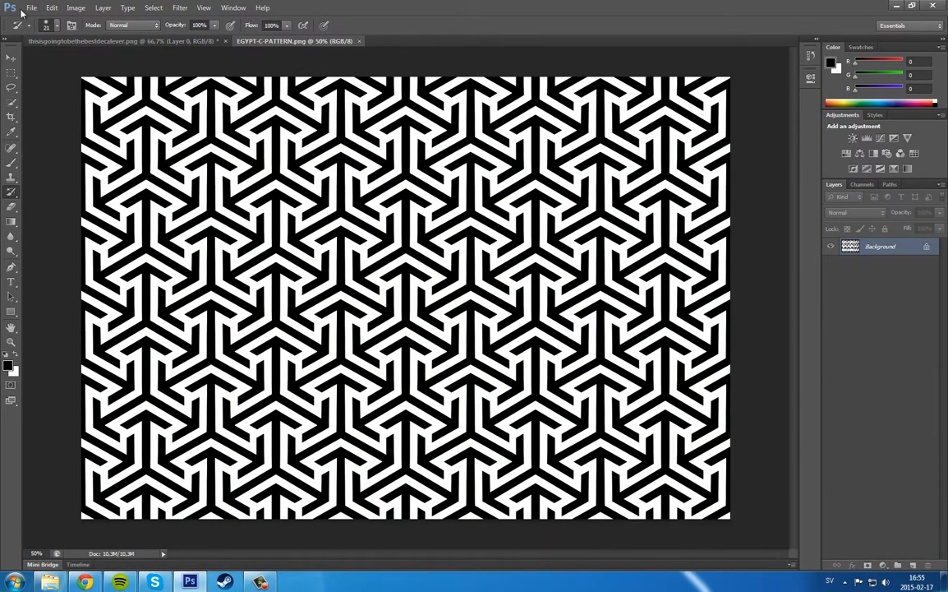
Define the geometric image as a custom pattern named 'mypaty' via Edit > Define Pattern
left_click(31, 7)
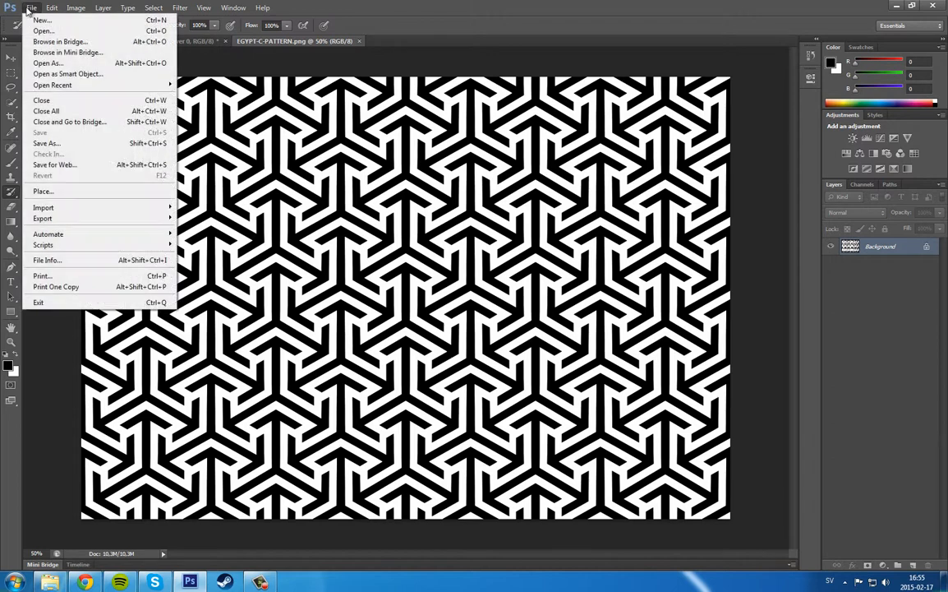
left_click(53, 7)
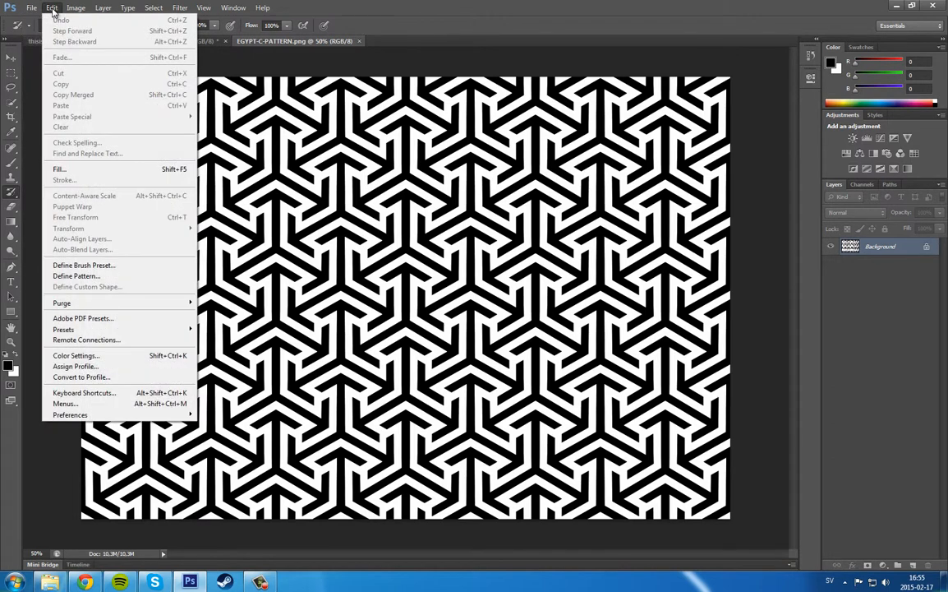
mouse_move(76, 276)
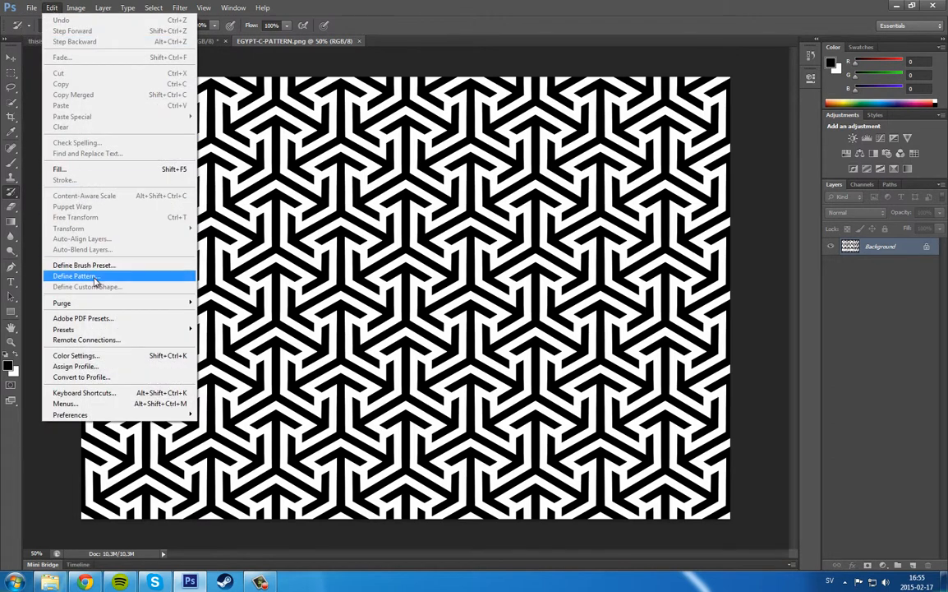
left_click(76, 276)
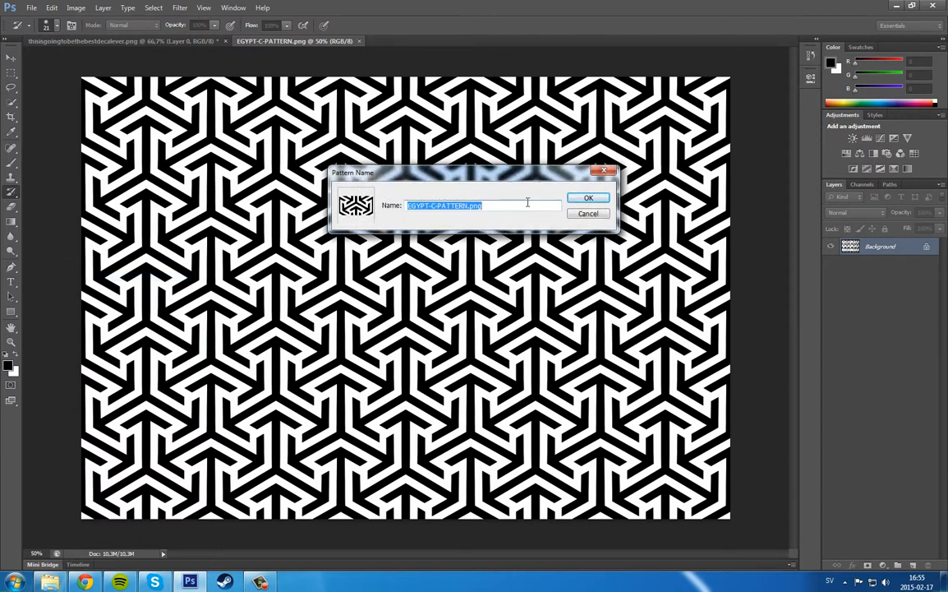
type("mypaty")
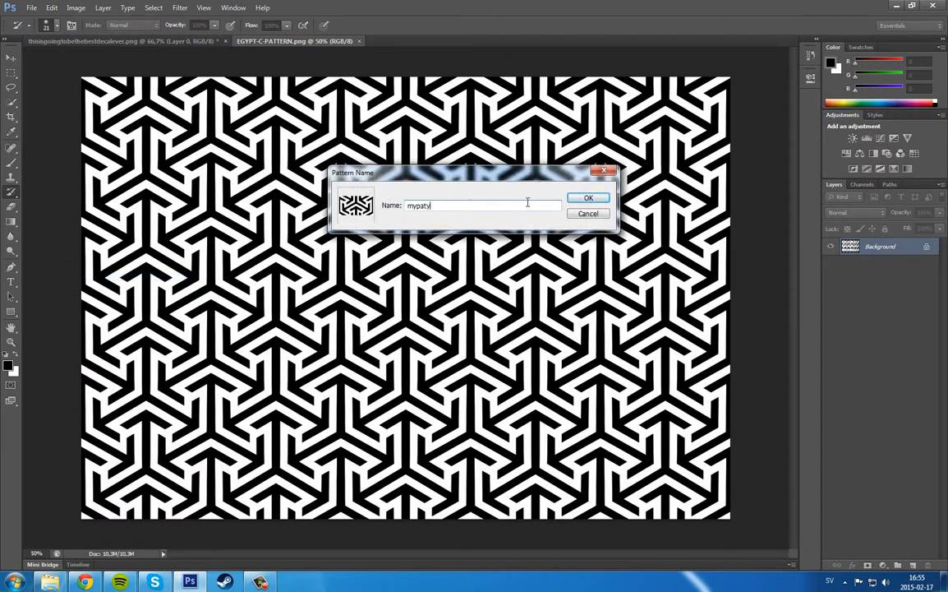
left_click(589, 197)
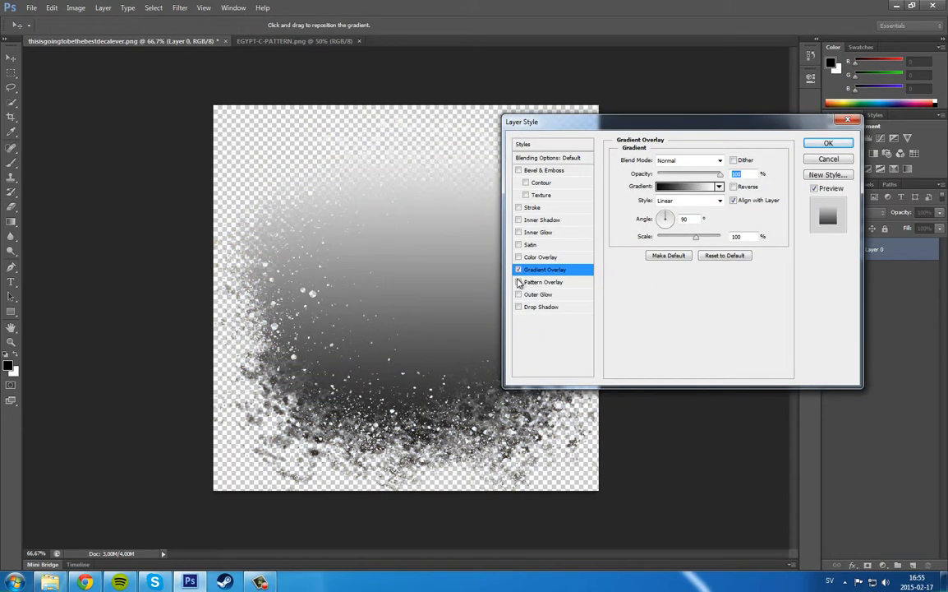
Preview the 'mypaty' pattern overlay on the sand texture at a smaller scale, then cancel the style
left_click(520, 283)
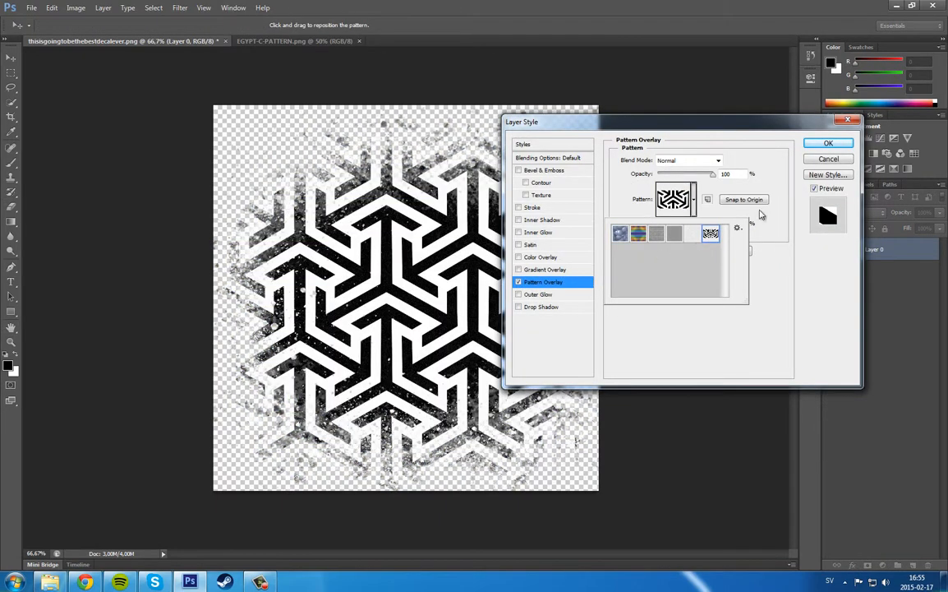
left_click(710, 233)
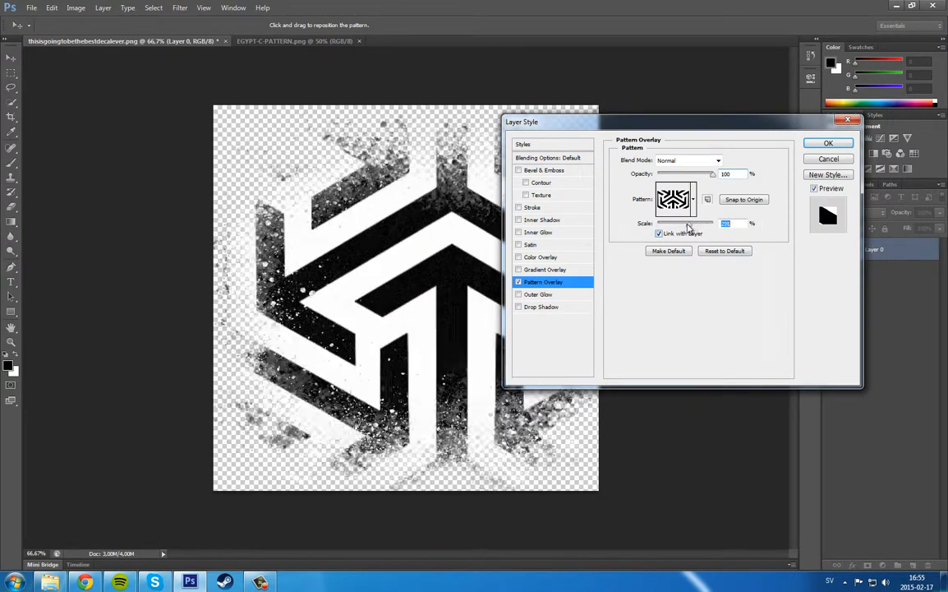
left_click_drag(687, 224, 657, 223)
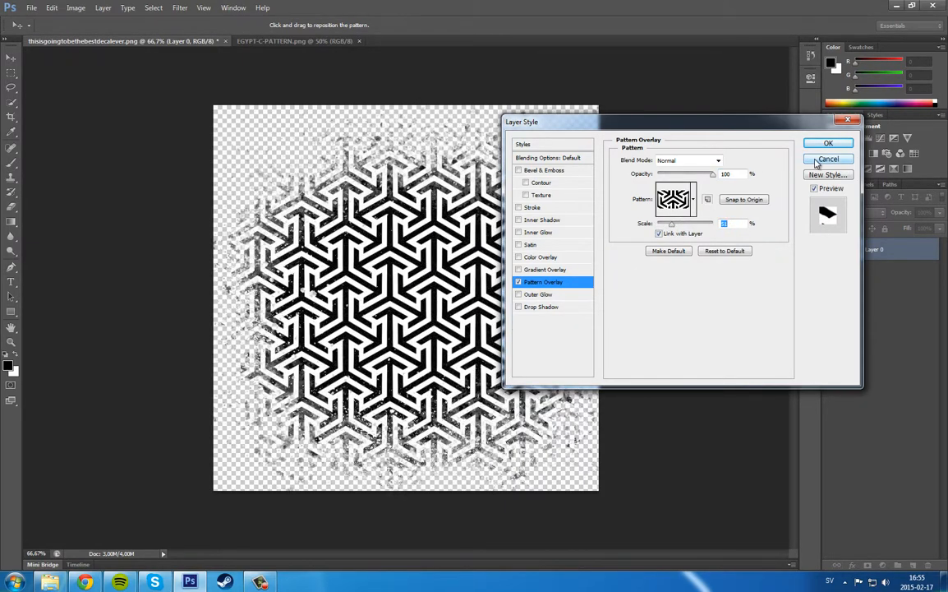
left_click(829, 158)
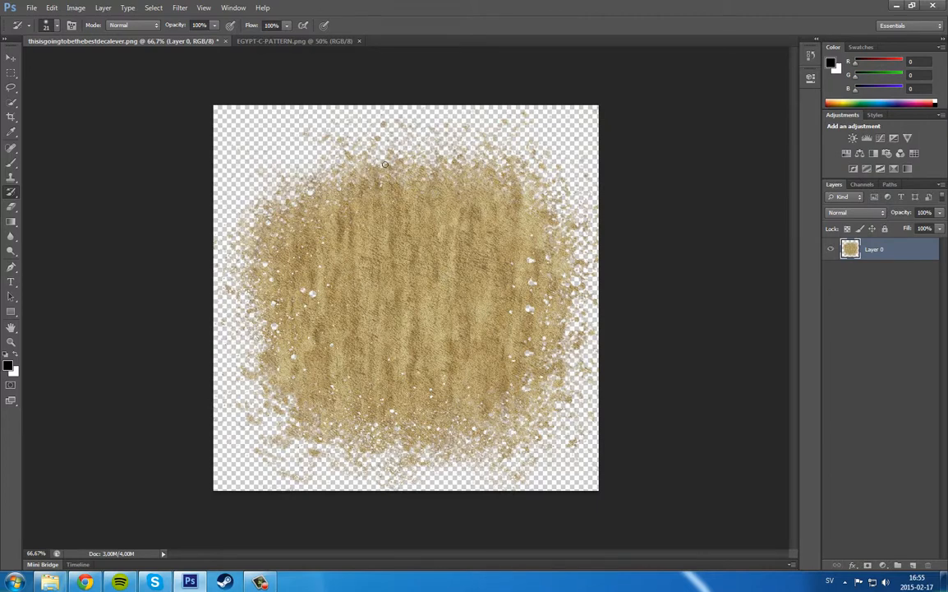
mouse_move(412, 107)
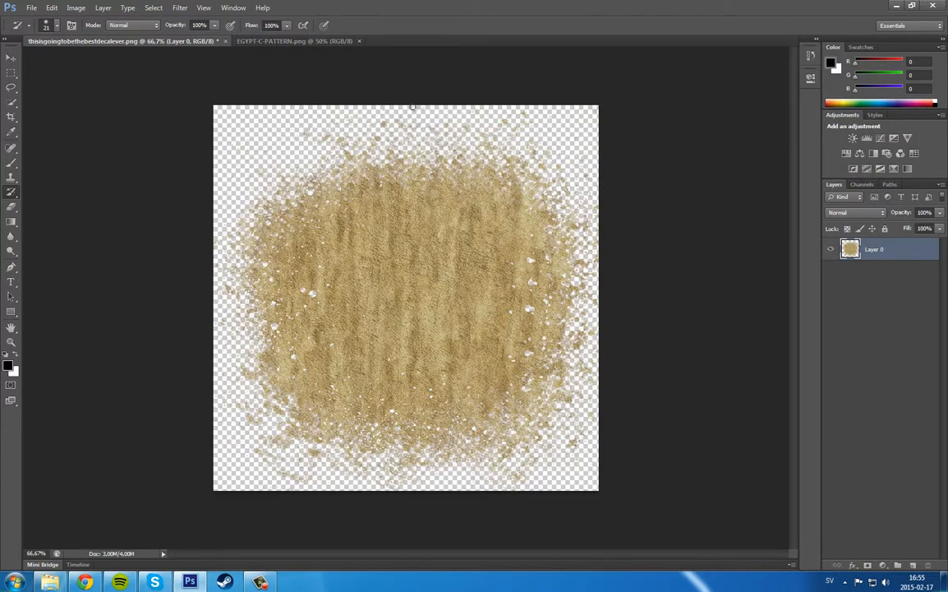
mouse_move(119, 79)
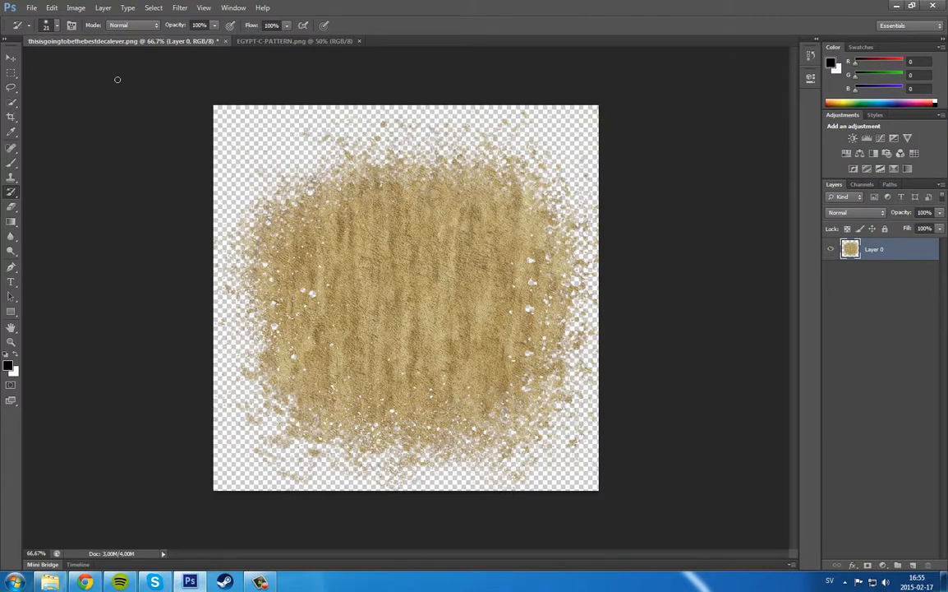